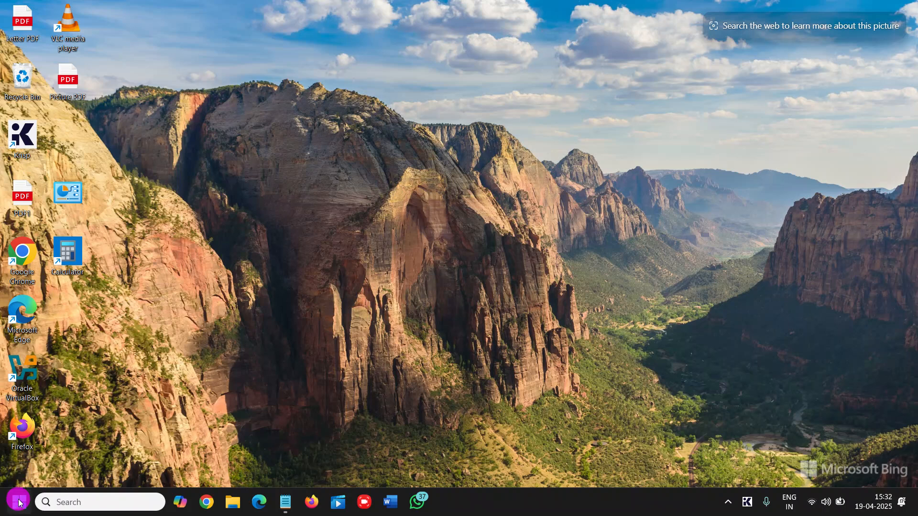
Step: Launch Settings from the Start button's quick link menu
click(17, 501)
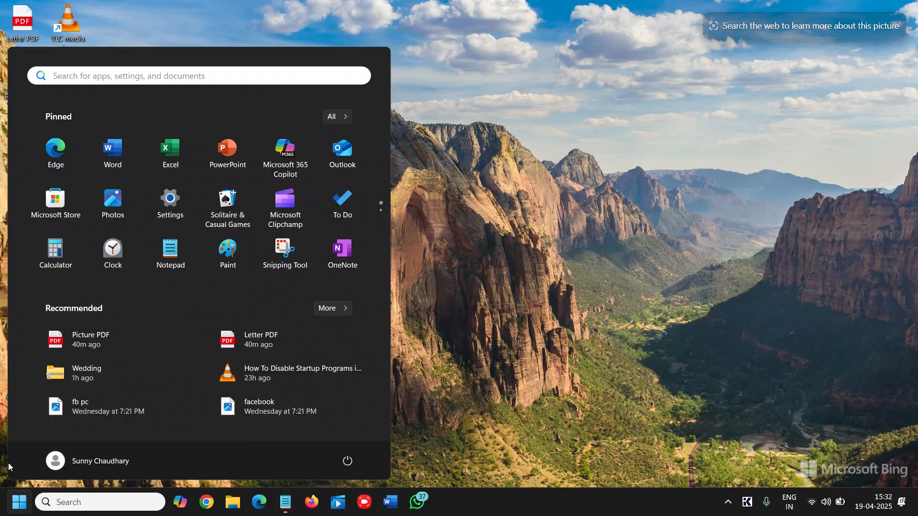
right_click(18, 502)
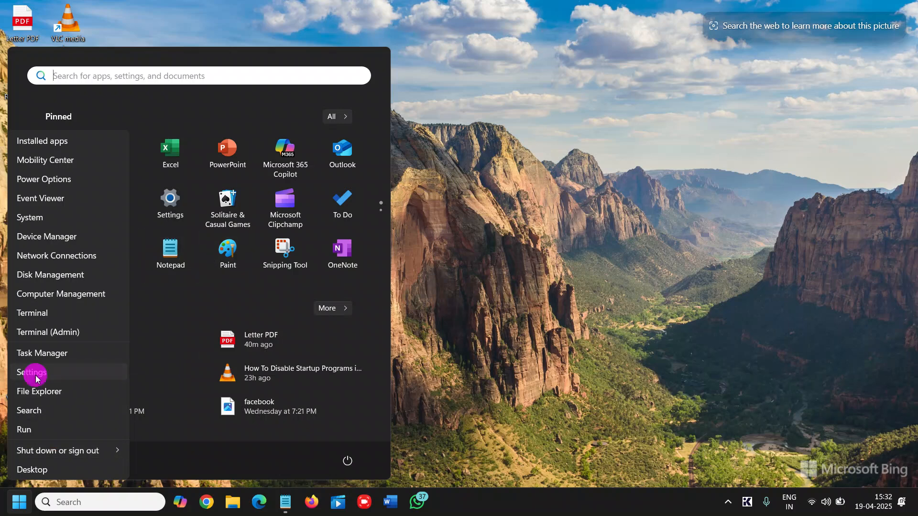
click(32, 372)
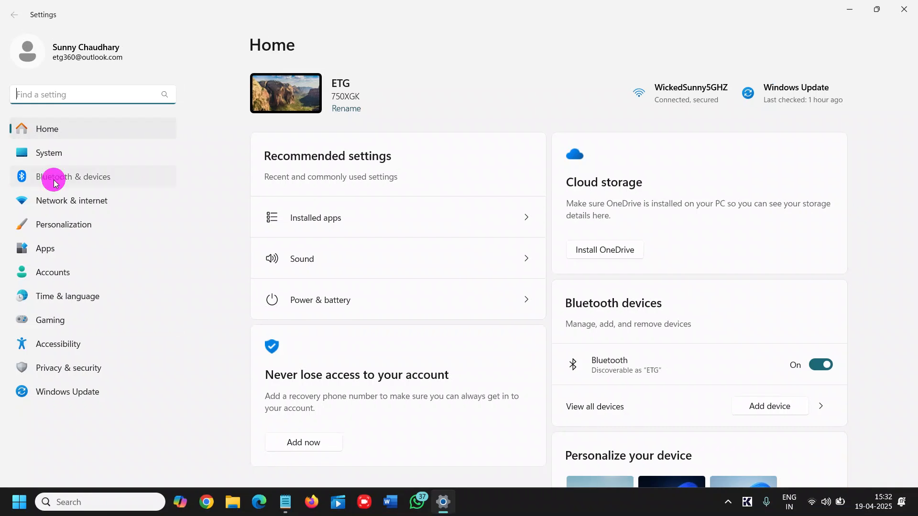
Step: Navigate to Bluetooth & devices and its full Devices page
click(73, 177)
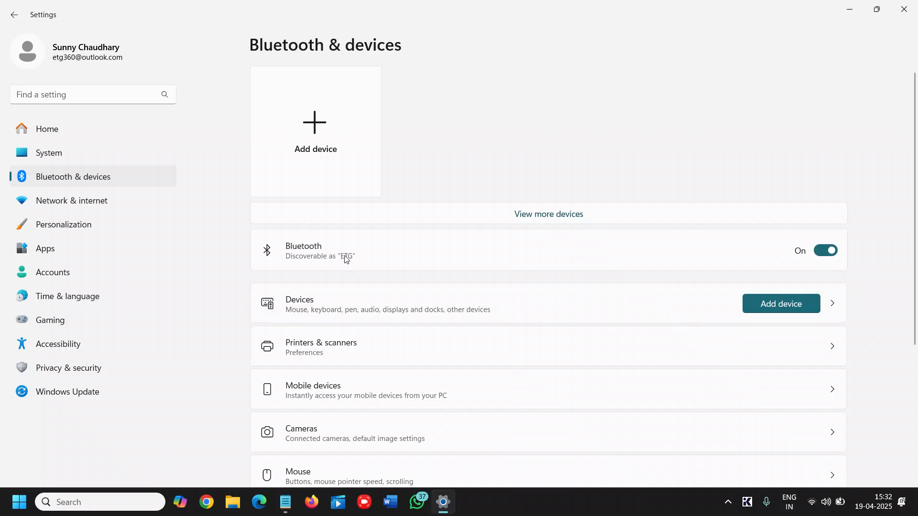
mouse_move(416, 304)
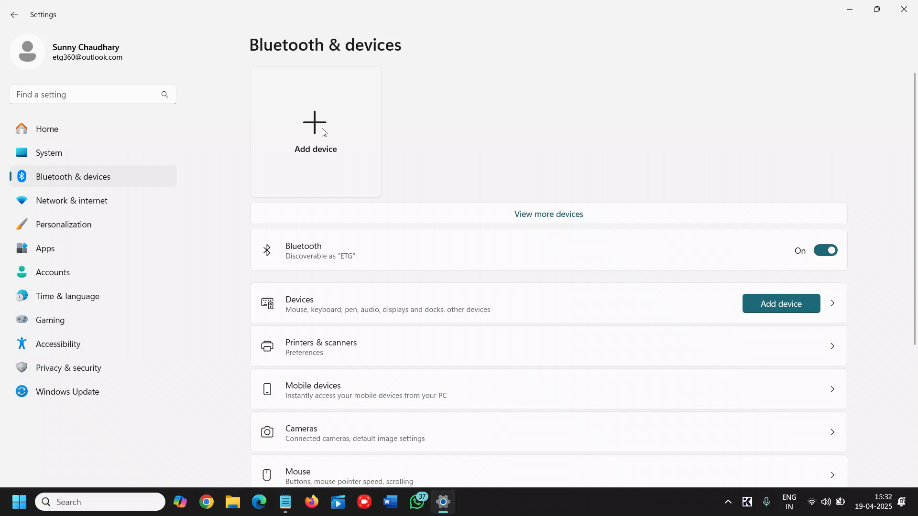
click(831, 303)
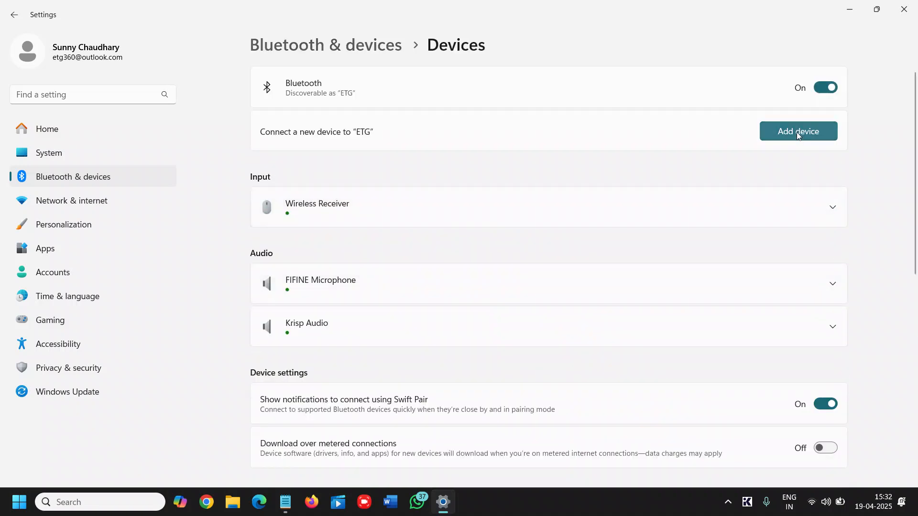
Step: Start Add device with Bluetooth so the scan finds the FT_A9501_75FF audio device
click(797, 131)
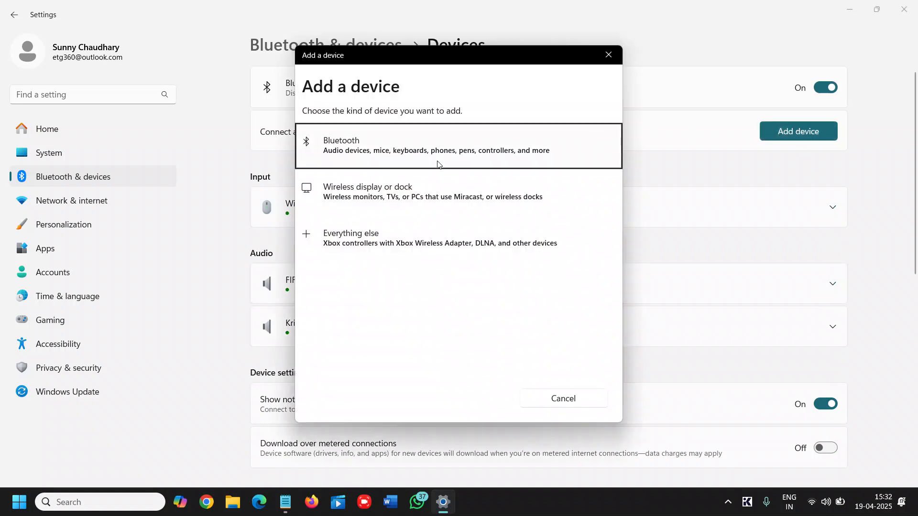
mouse_move(430, 160)
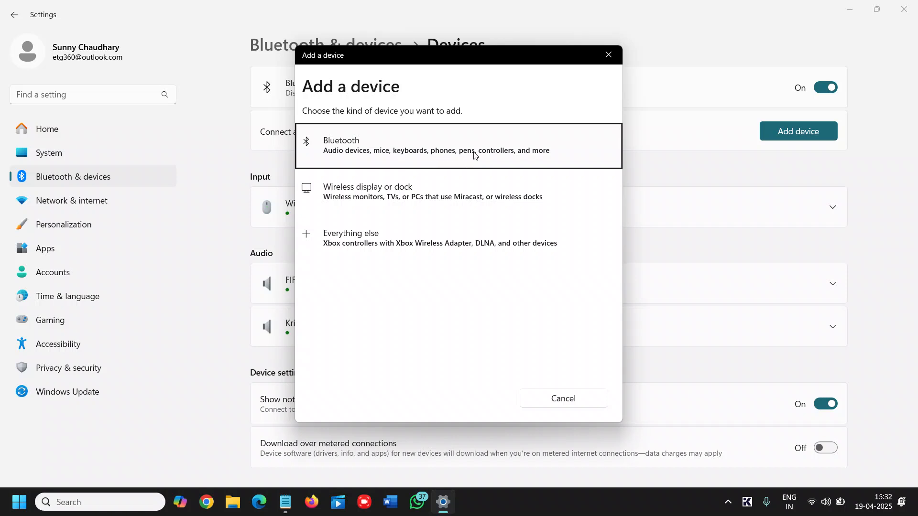
mouse_move(443, 197)
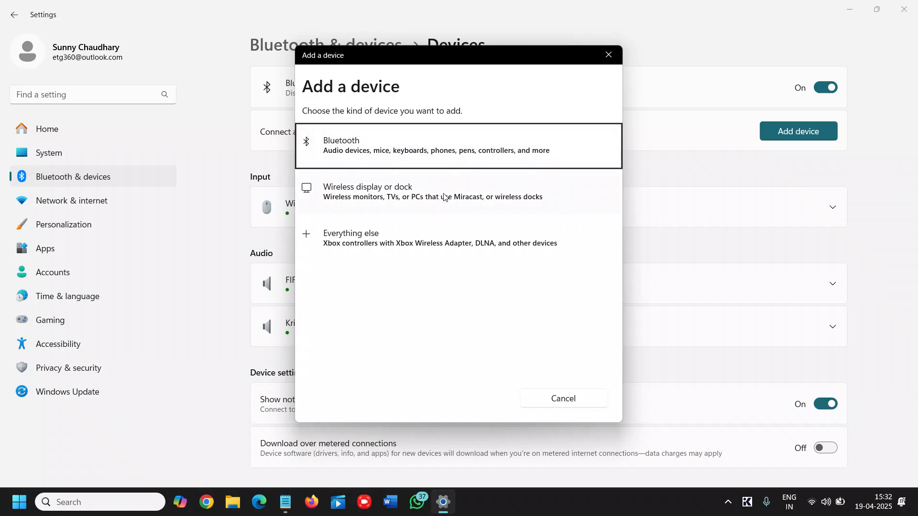
mouse_move(375, 251)
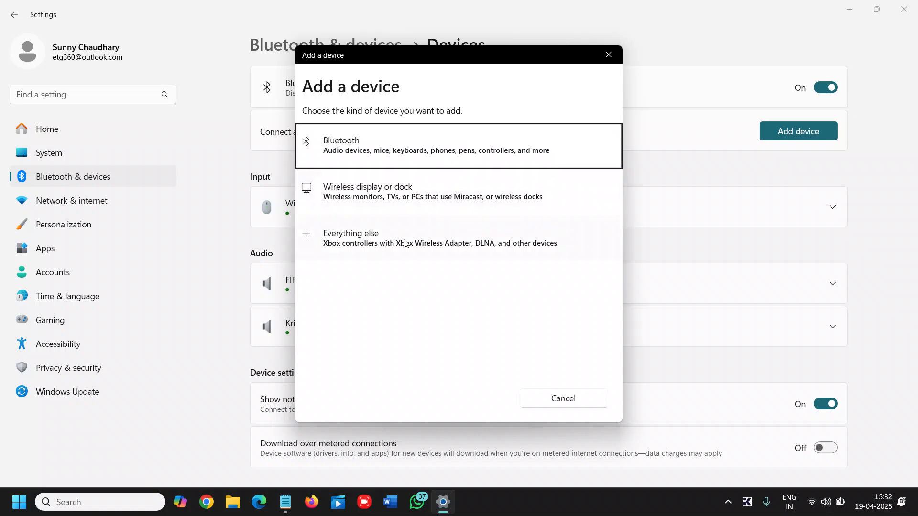
click(435, 146)
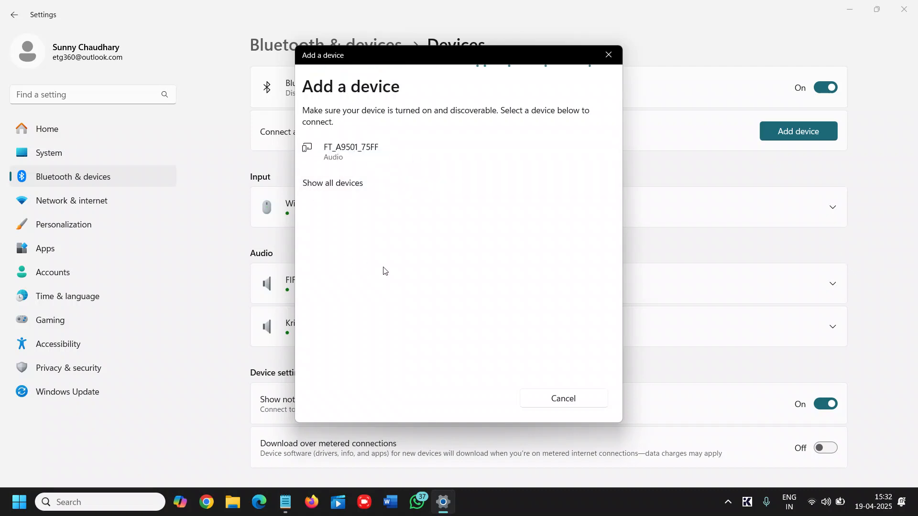
mouse_move(396, 154)
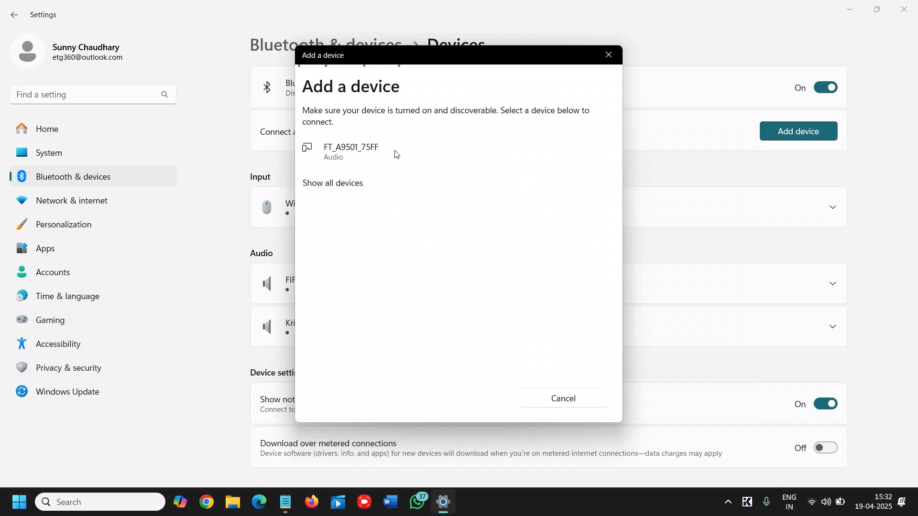
click(357, 151)
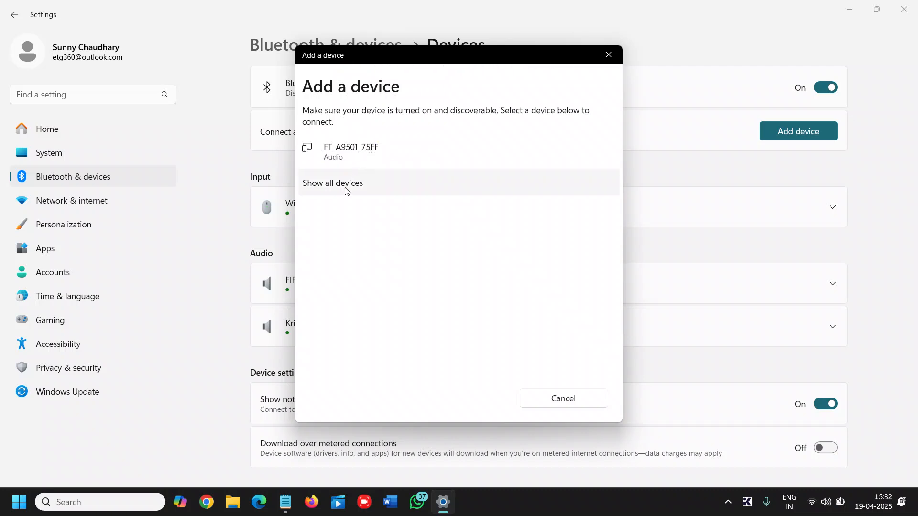
Step: Pair FT_A9501_75FF, confirm it is ready to go, and dismiss the add-device chooser
click(350, 151)
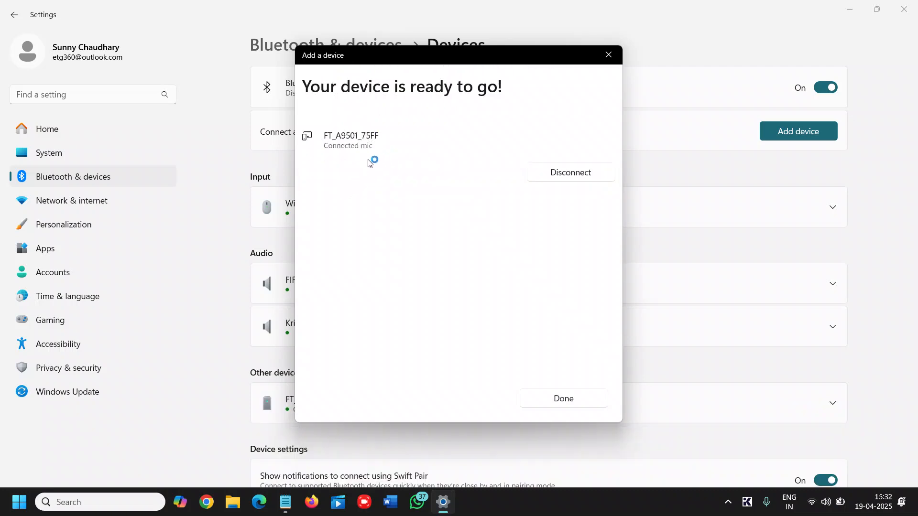
mouse_move(414, 159)
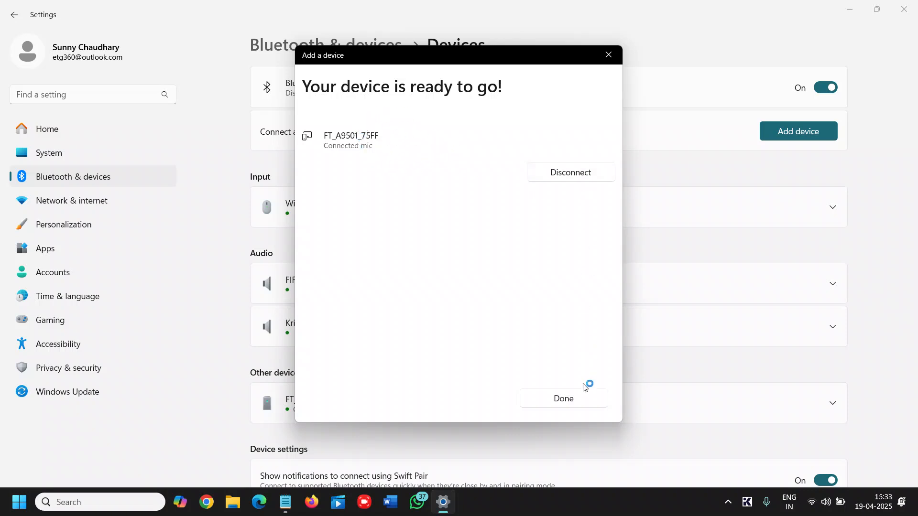
mouse_move(560, 217)
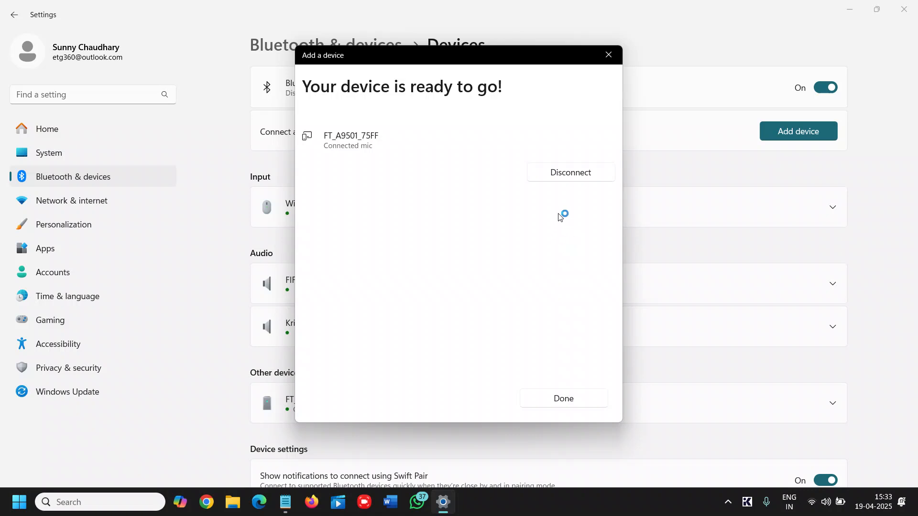
click(570, 172)
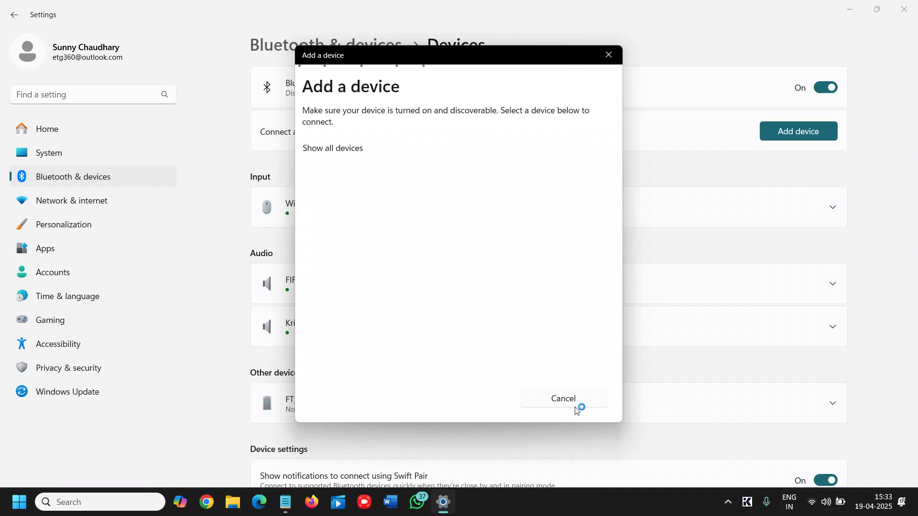
click(562, 398)
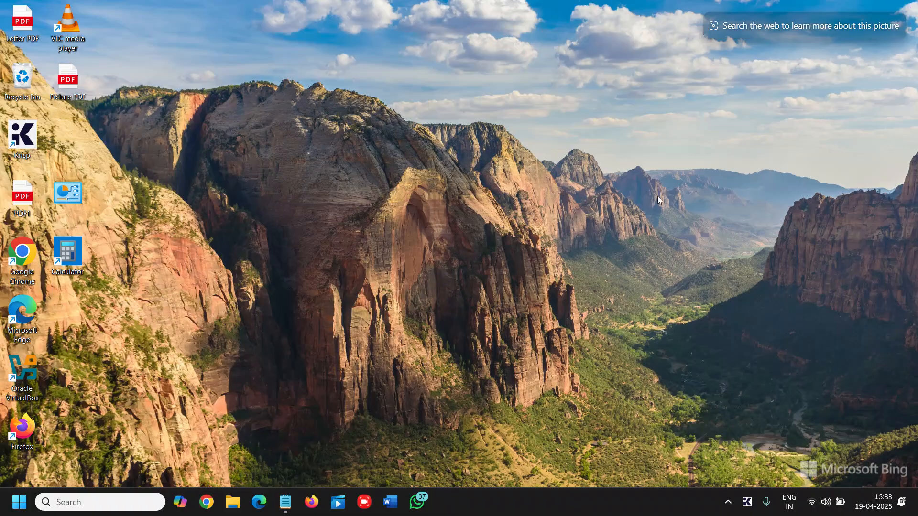
mouse_move(618, 229)
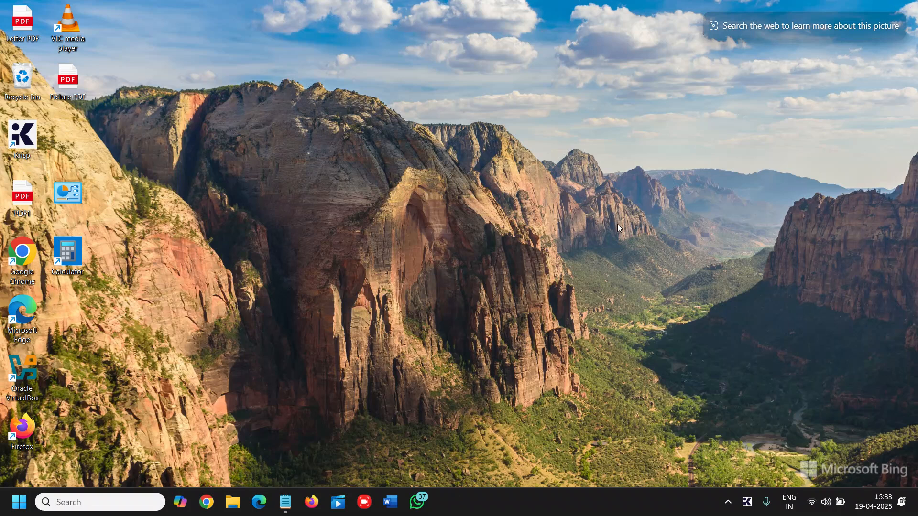
mouse_move(591, 40)
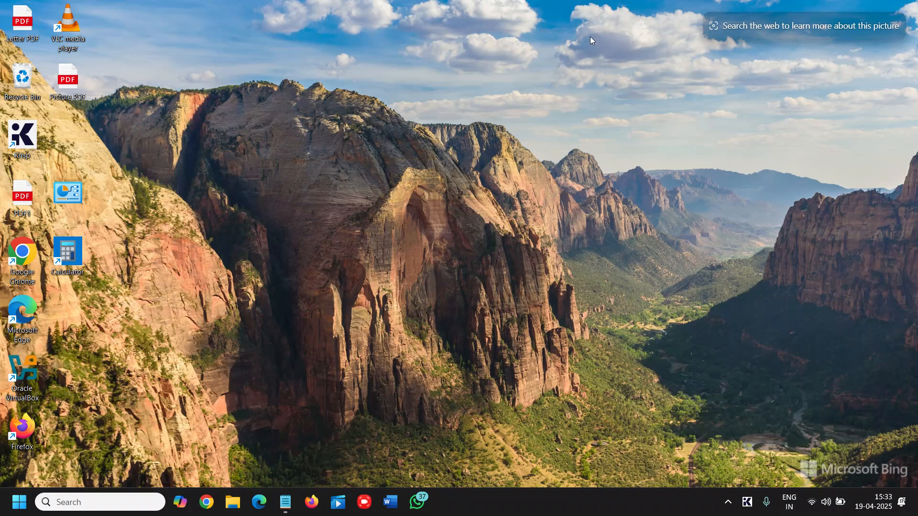